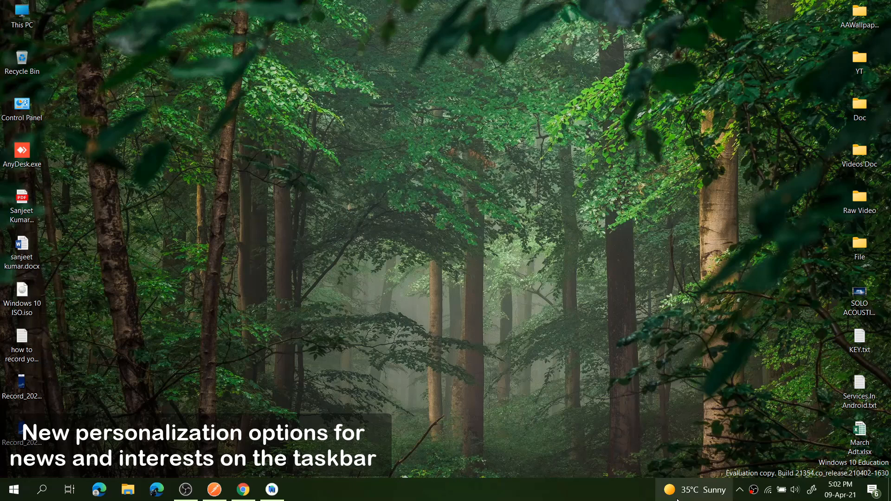
- Show the taskbar's News and interests submenu with 'Open on hover' checked
click(693, 489)
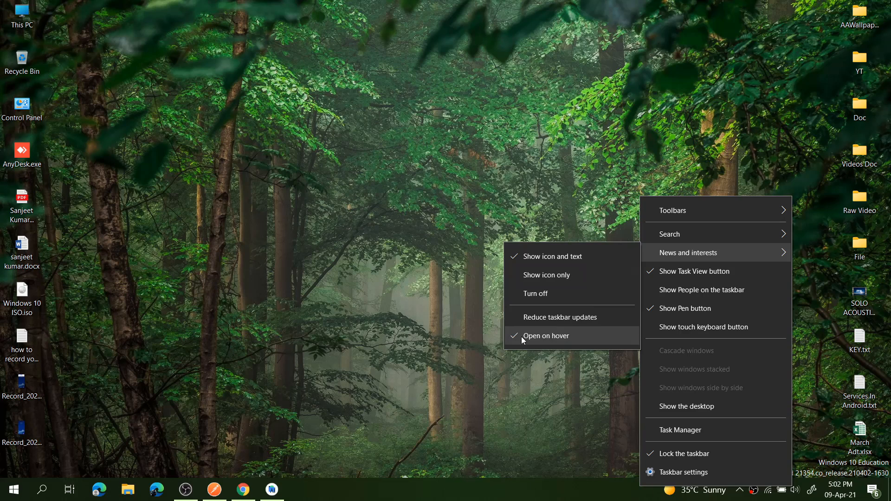
mouse_move(514, 341)
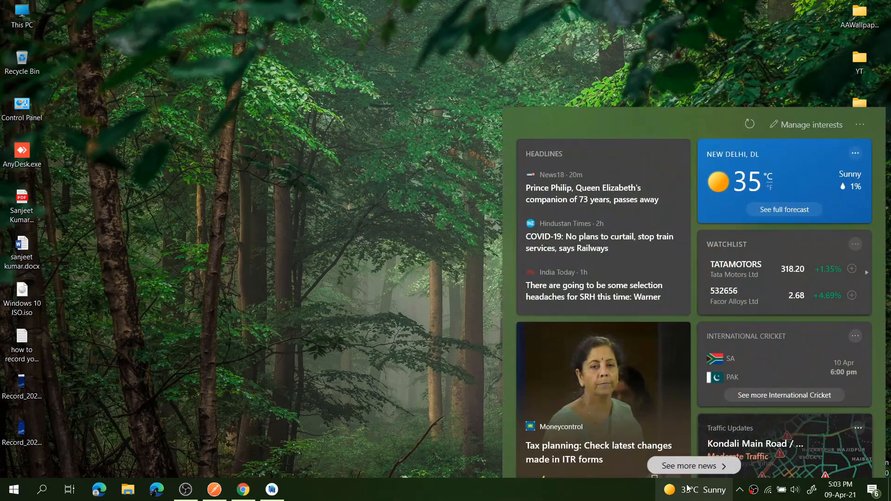
mouse_move(812, 125)
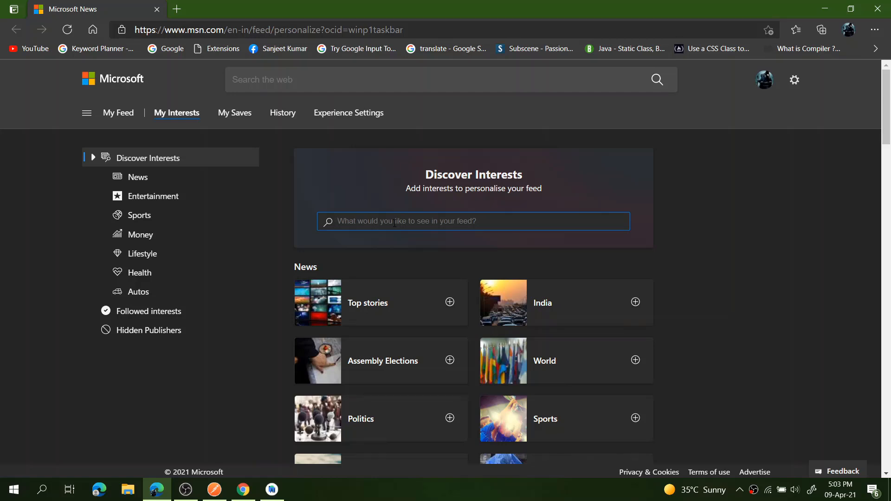
- Search 'tech' in Manage interests, follow it, then refresh the news feed
text(tech)
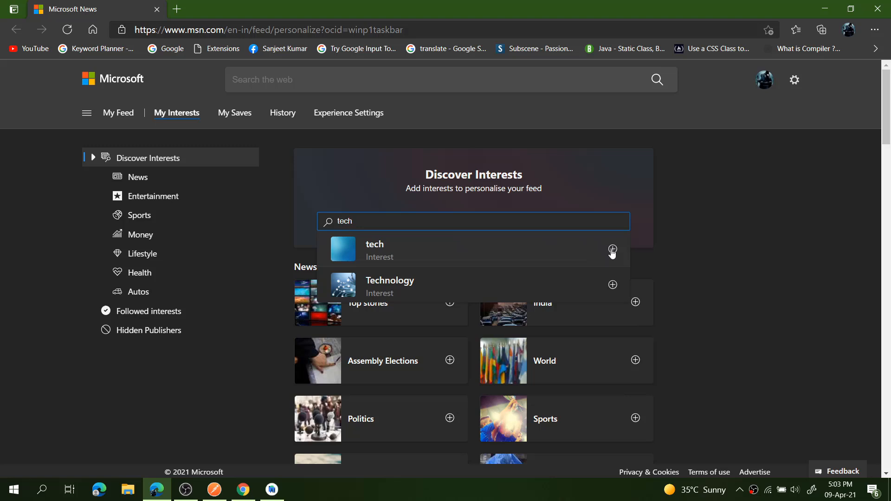
click(613, 285)
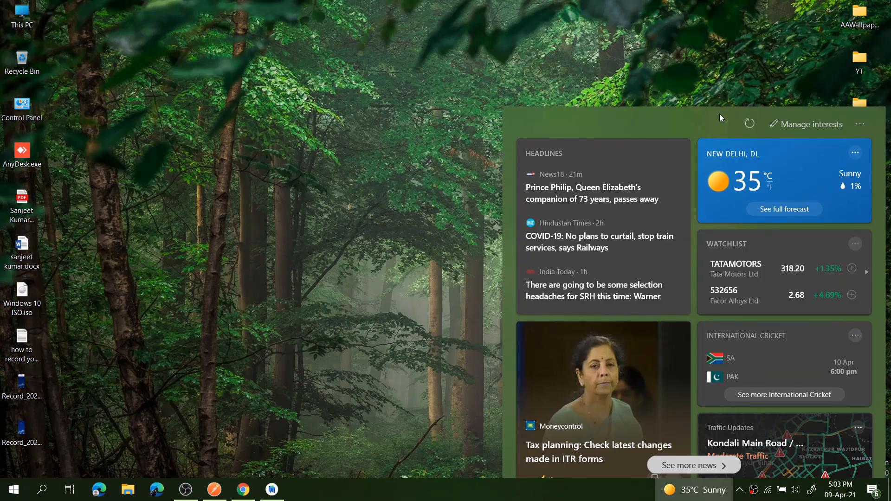
click(749, 124)
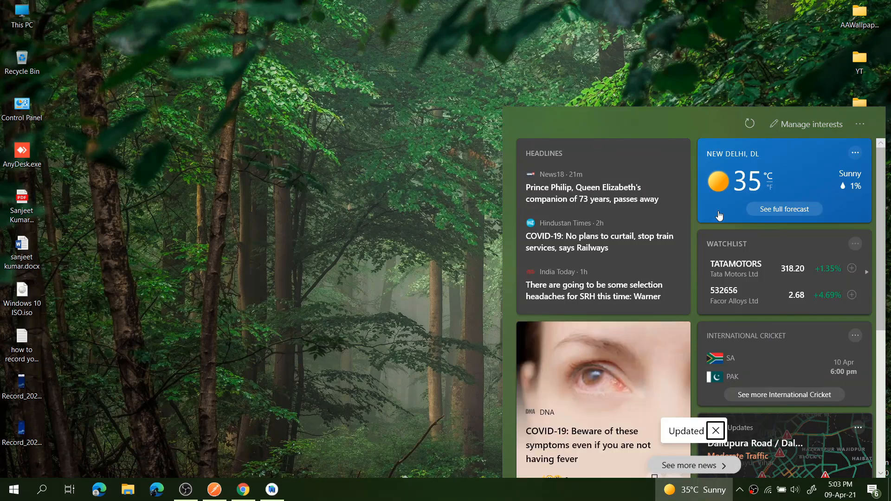
click(715, 431)
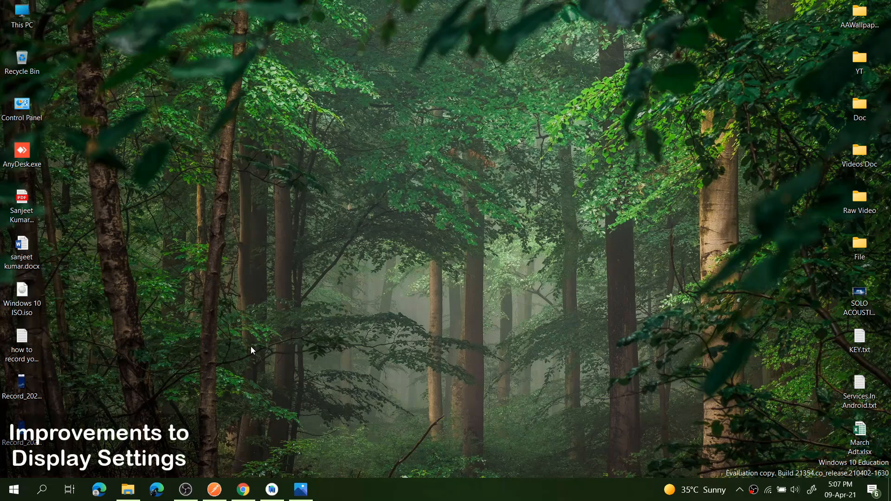
mouse_move(34, 481)
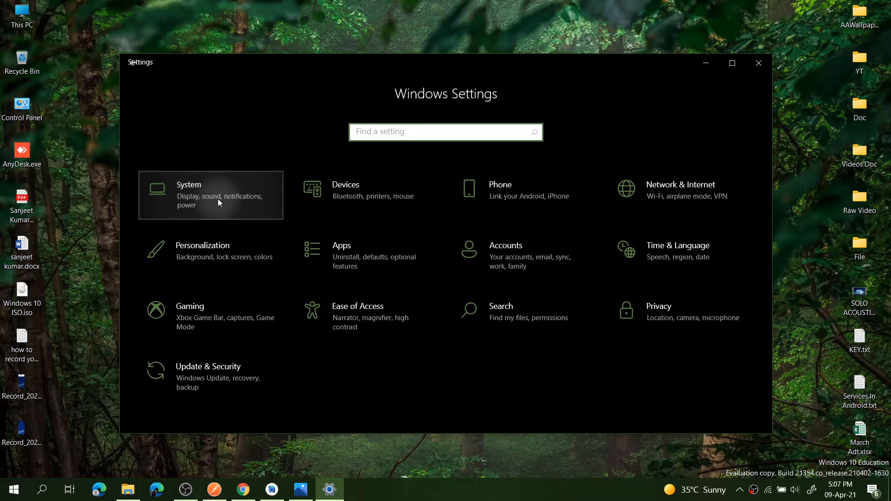
- Reach the System Display settings page, then show the display brightness screenshot in Photos
click(210, 196)
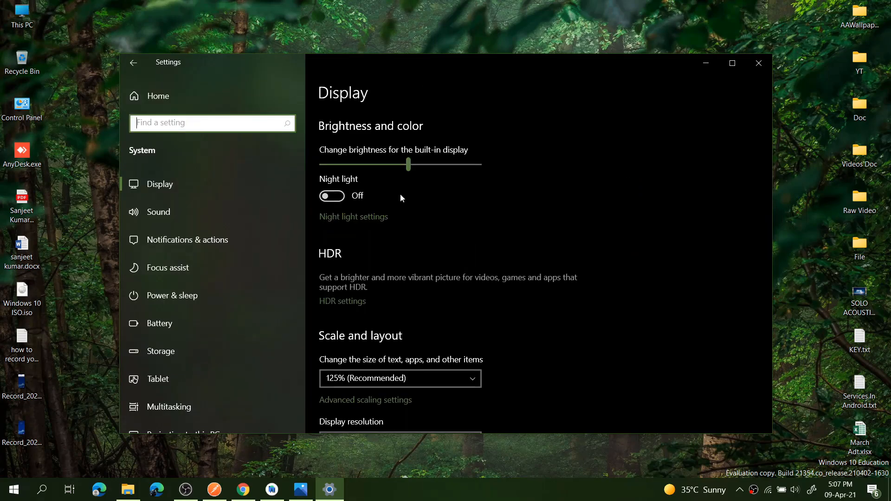
mouse_move(356, 365)
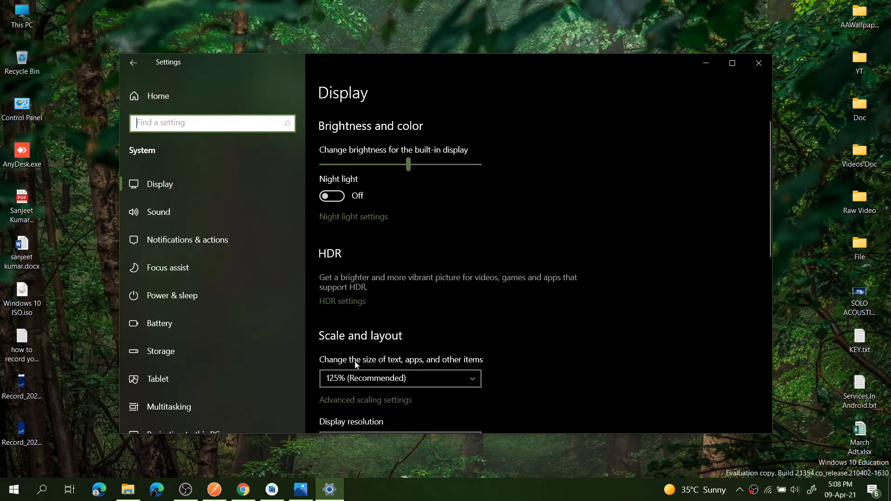
click(301, 489)
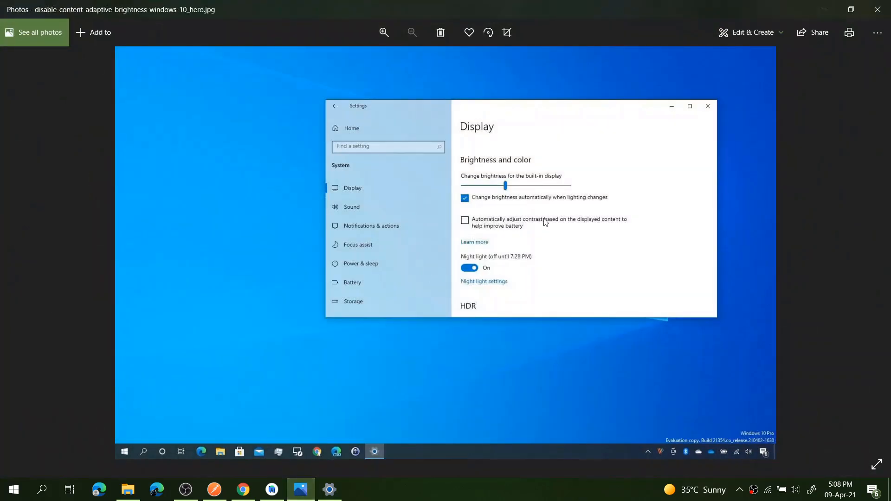
mouse_move(484, 210)
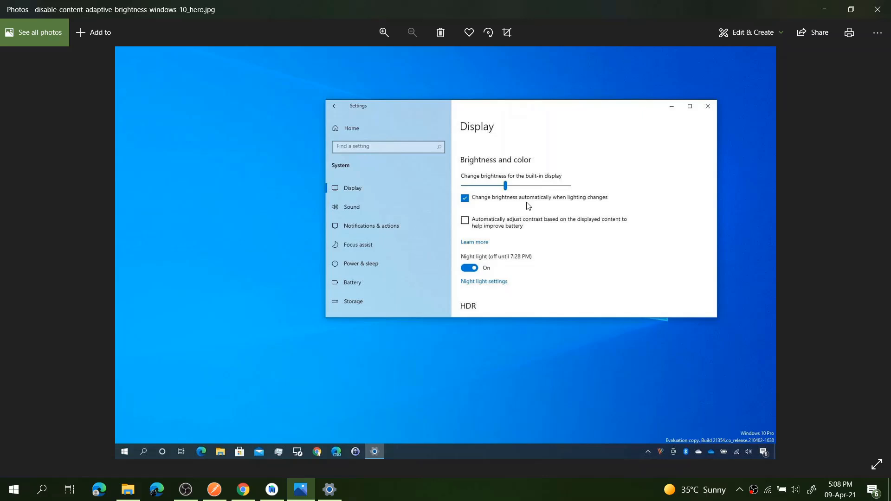
mouse_move(485, 231)
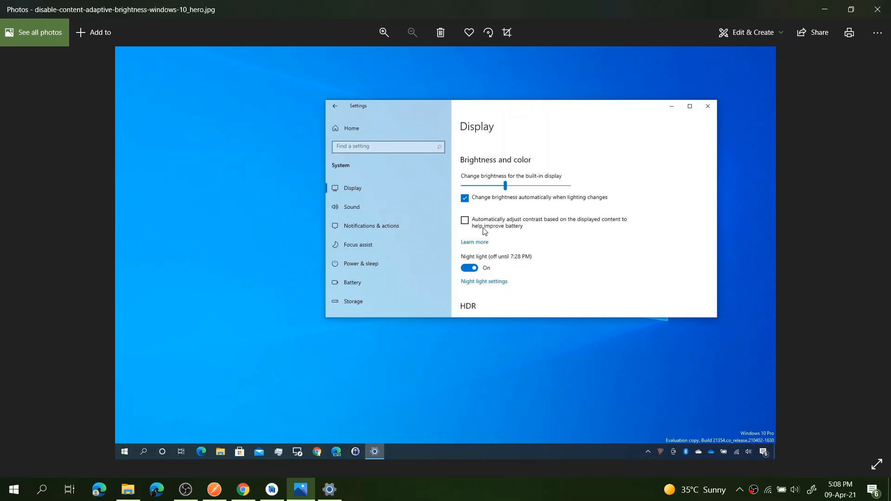
mouse_move(477, 226)
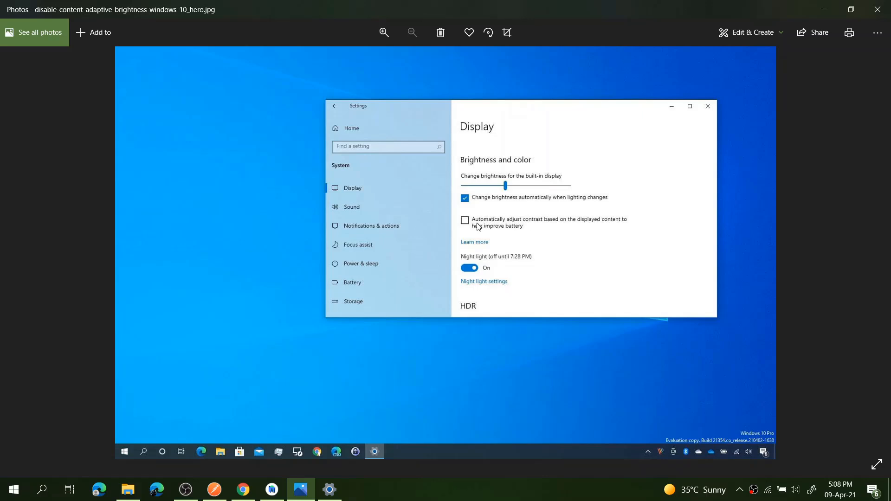
mouse_move(544, 226)
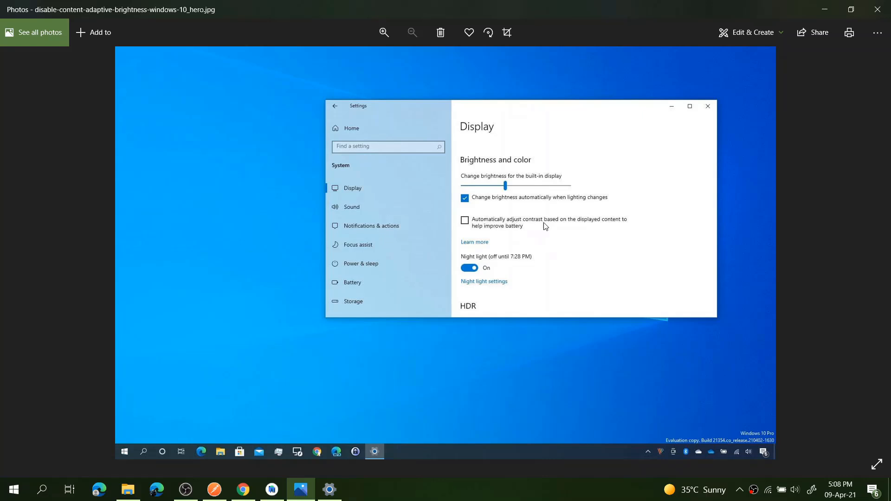
mouse_move(605, 225)
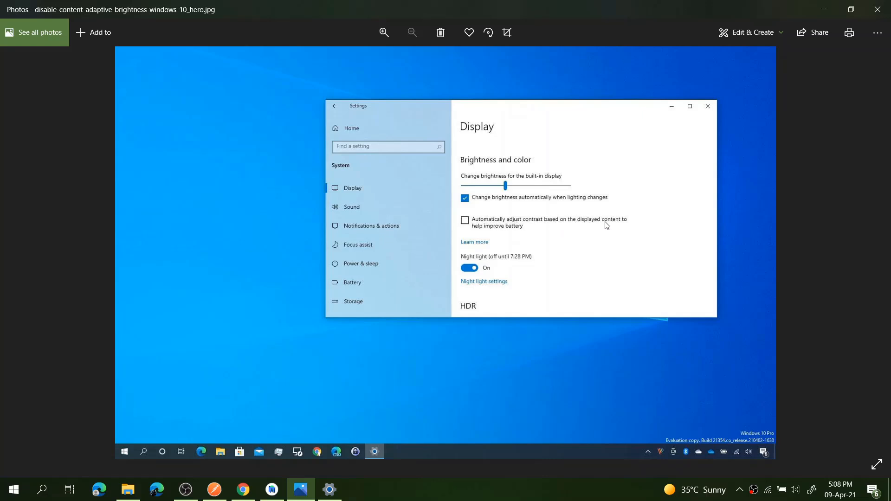
mouse_move(525, 235)
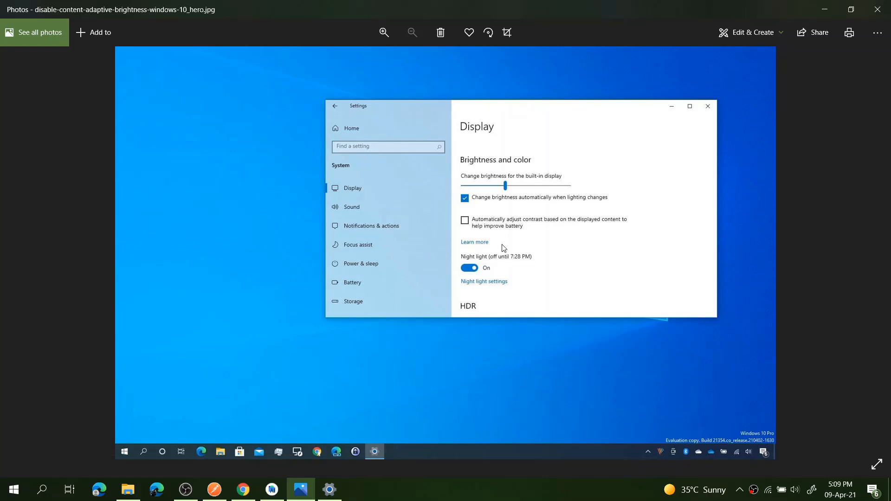
mouse_move(485, 228)
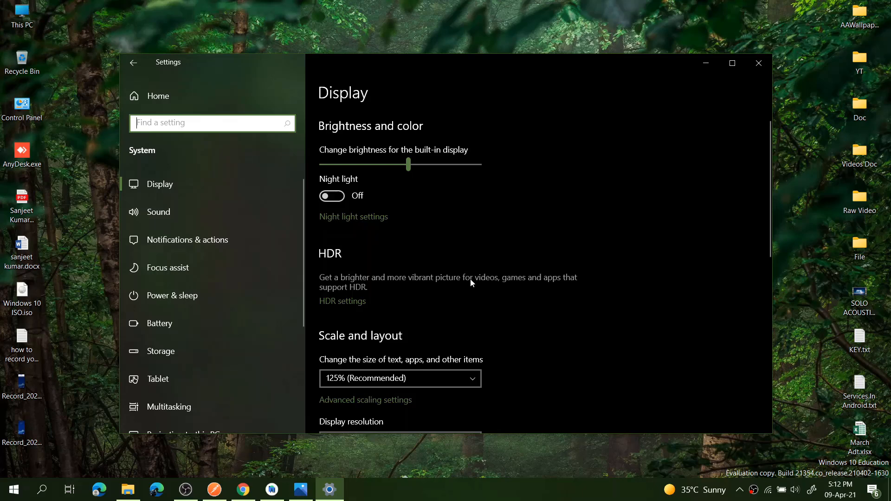
mouse_move(566, 283)
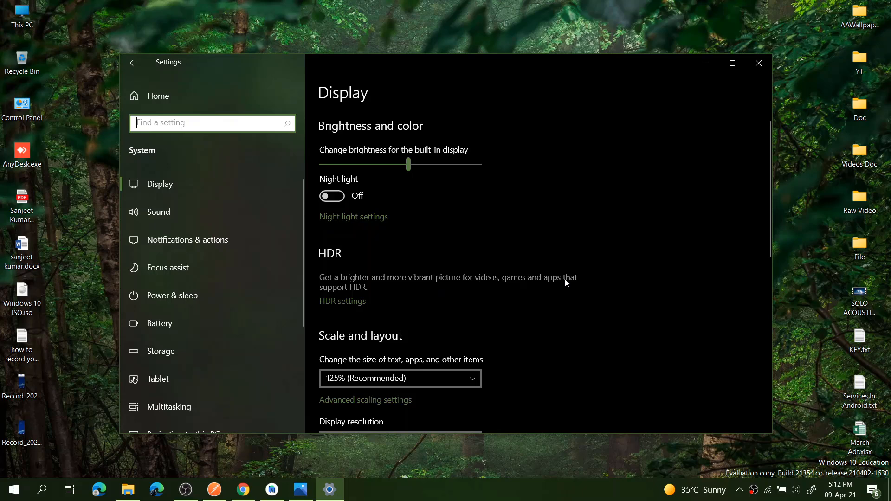
mouse_move(342, 301)
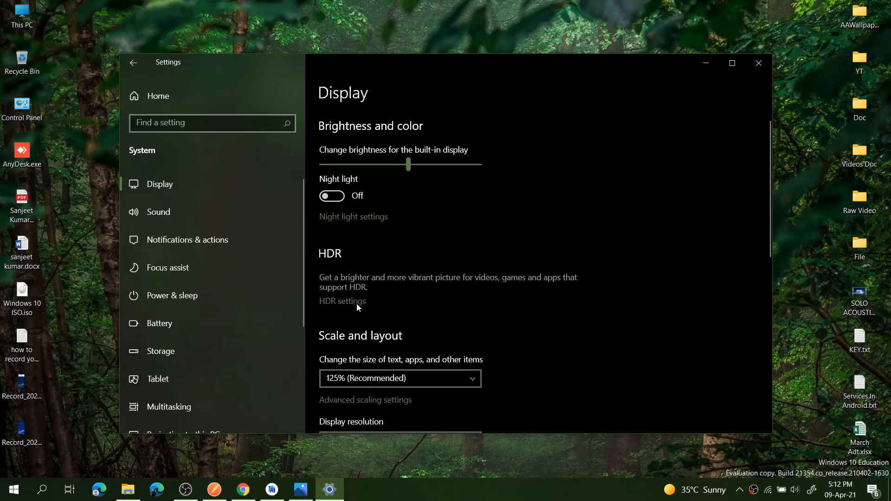
- Browse the internal display's HDR settings page, then return to the Settings home page
click(342, 301)
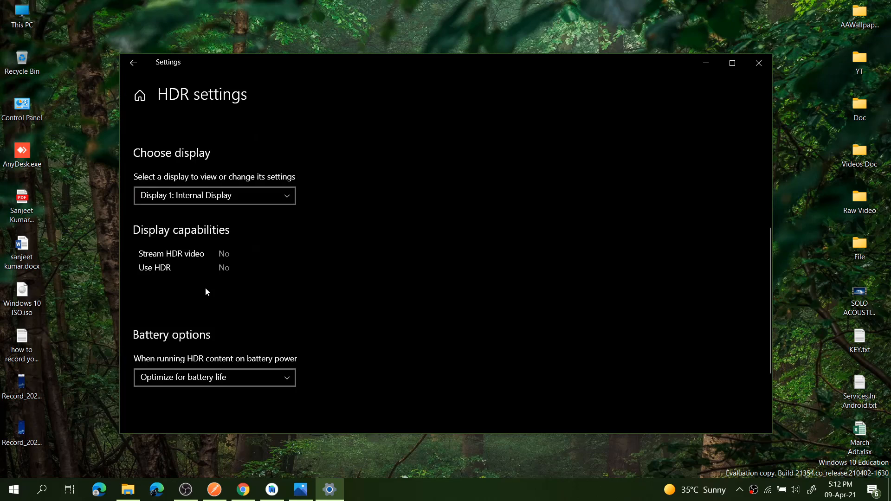
mouse_move(184, 312)
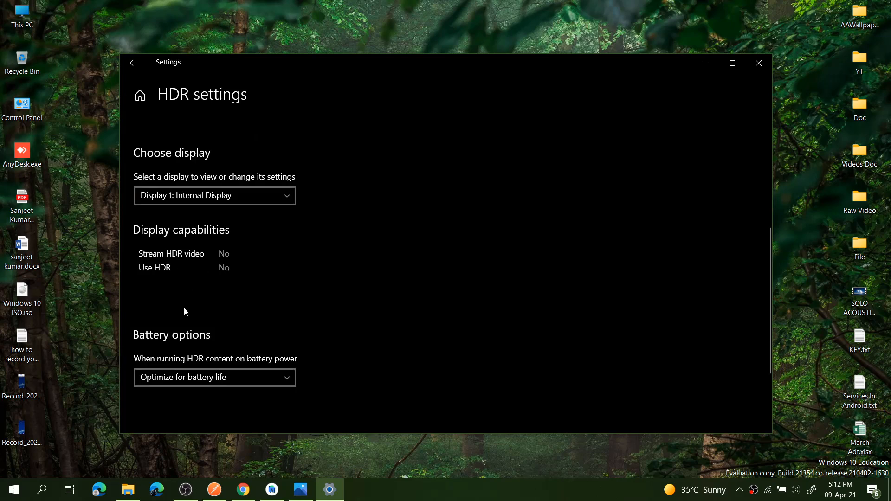
scroll(down, 3)
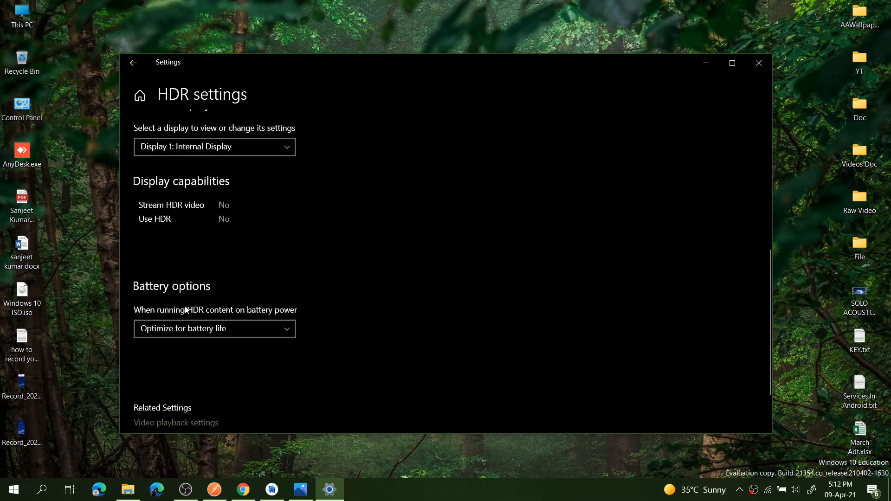
scroll(down, 3)
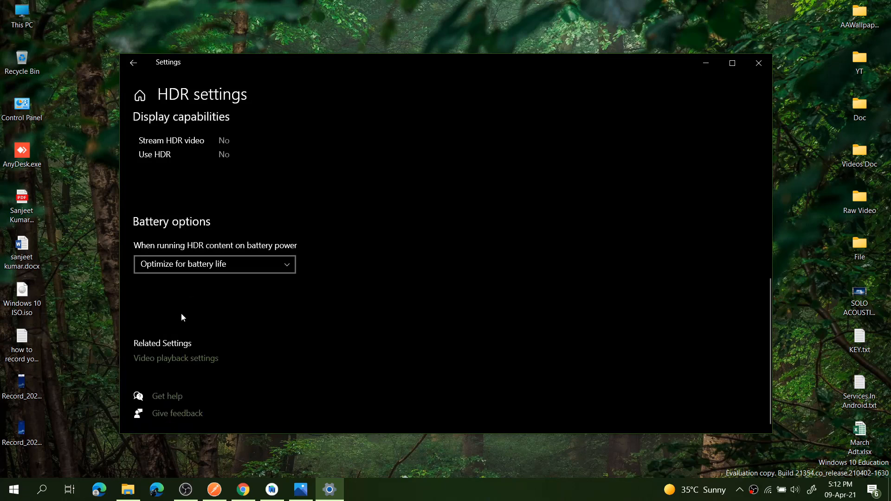
scroll(up, 3)
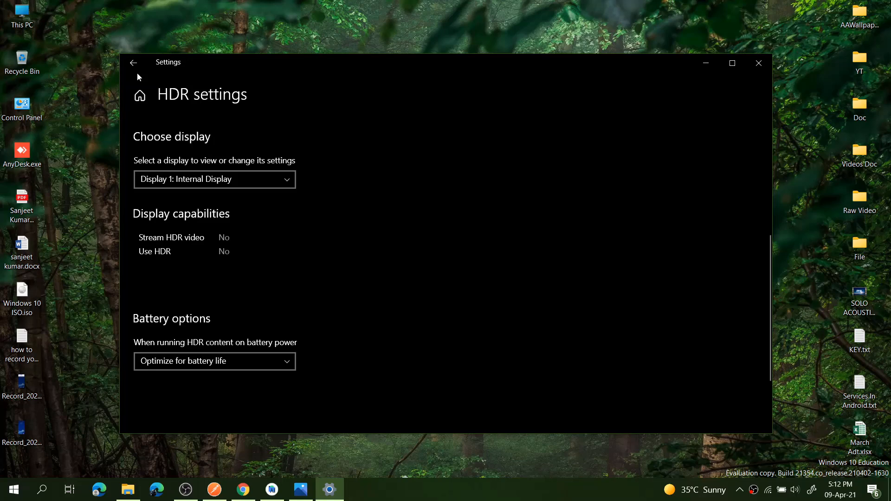
click(134, 62)
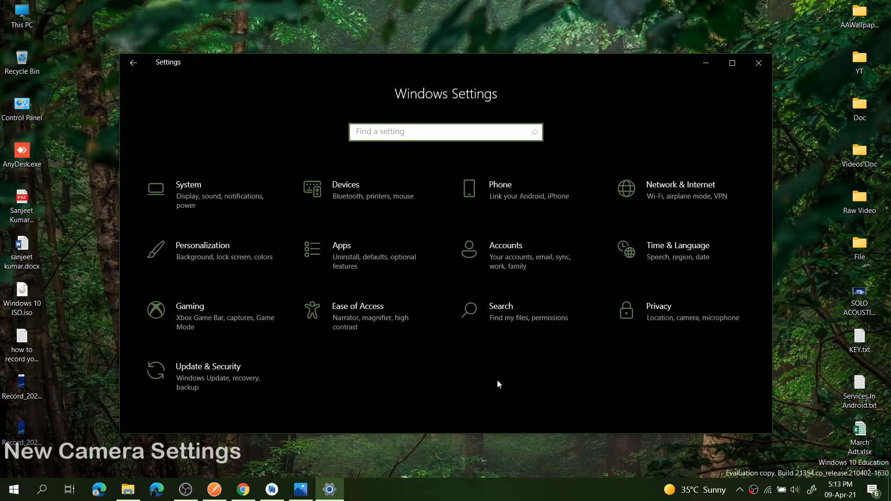
mouse_move(499, 198)
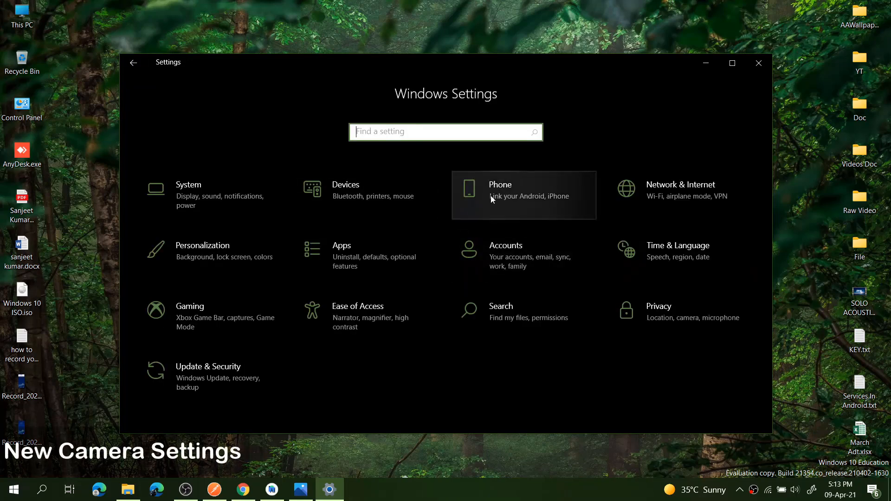
- View the Integrated Webcam's defaults under Devices > Cameras, then close Settings
click(346, 189)
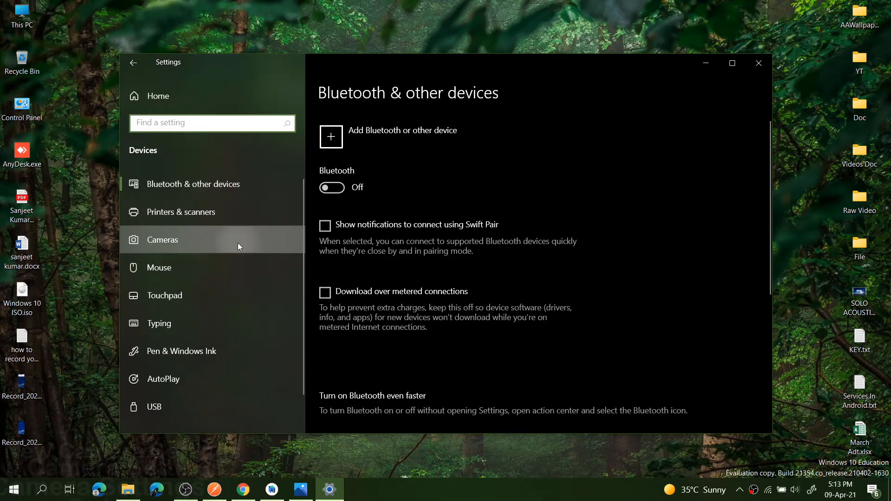
click(162, 240)
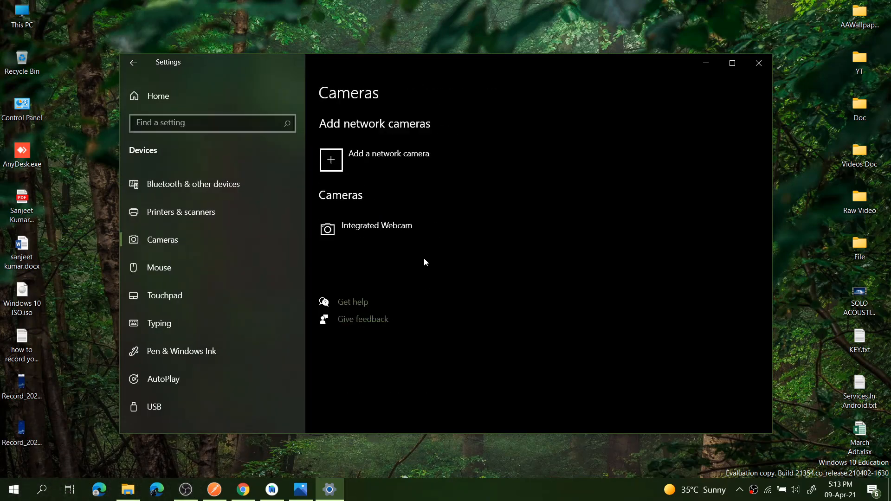
mouse_move(415, 169)
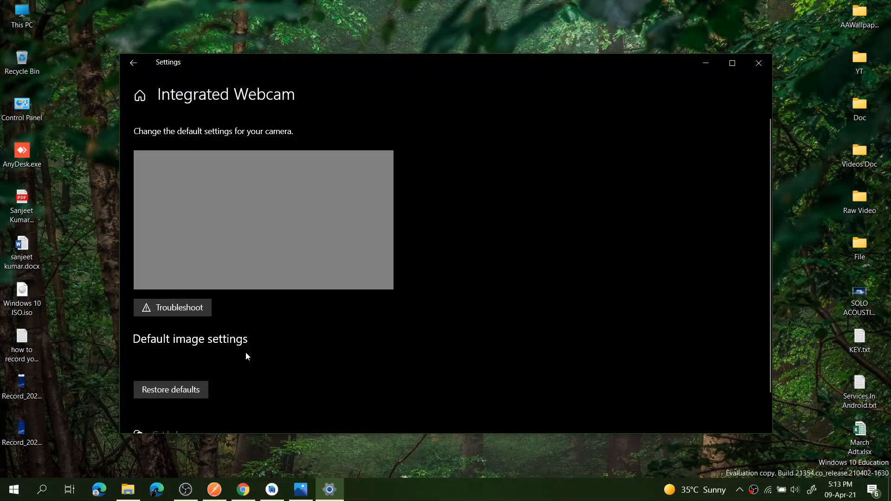
click(758, 62)
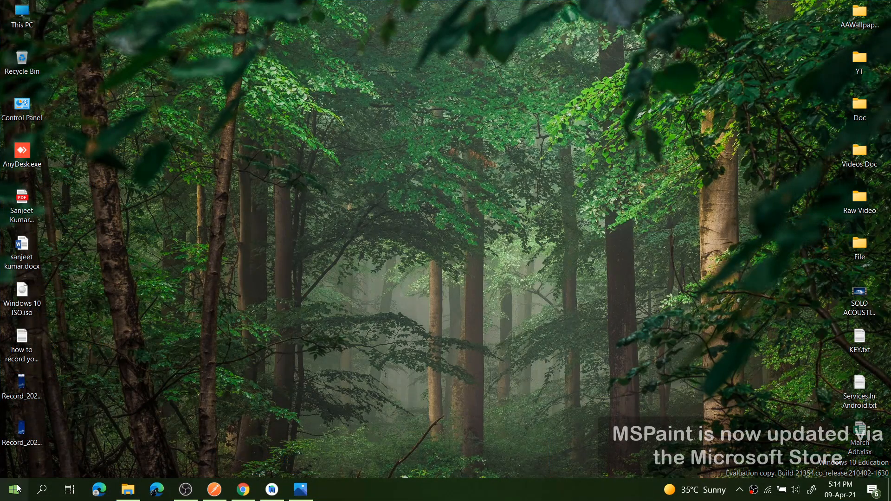
- Launch Paint from the Start app list and dismiss its About dialog showing version 10.2103.1.0
click(11, 489)
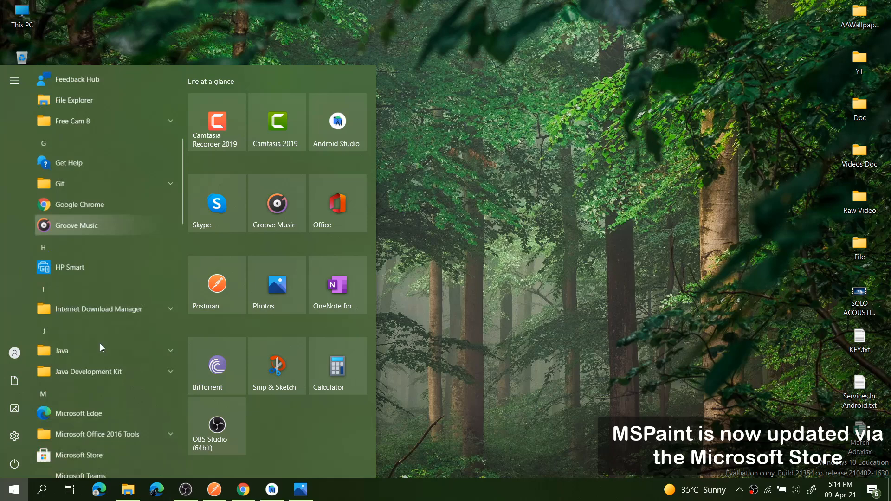
scroll(down, 3)
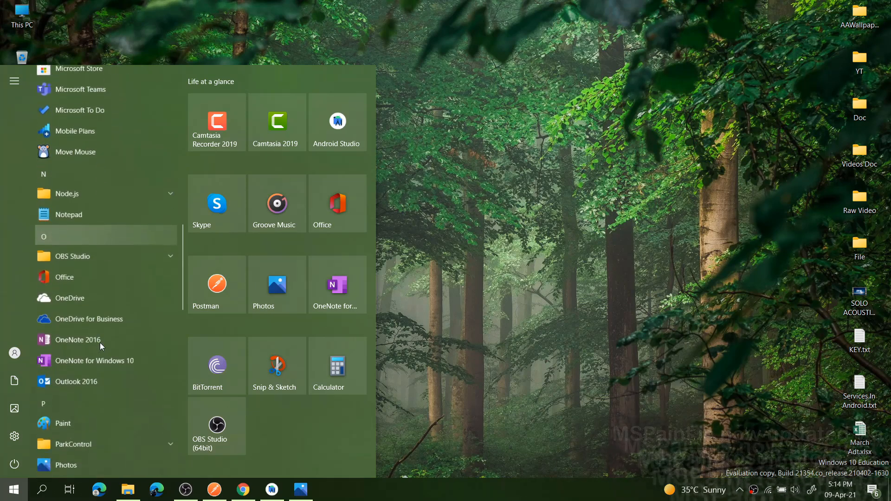
scroll(down, 3)
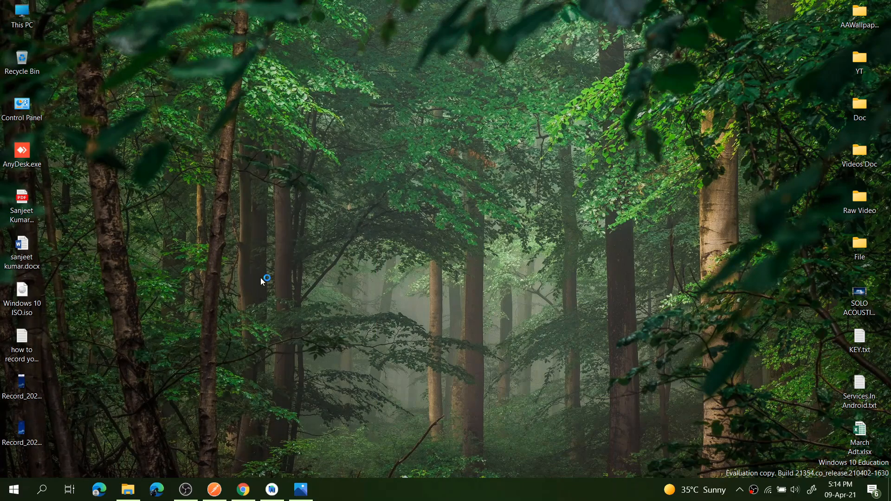
click(330, 489)
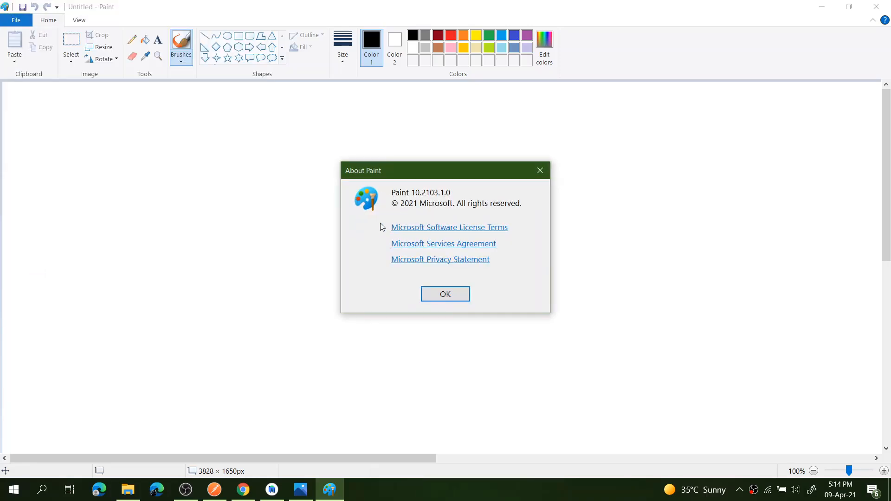
click(445, 294)
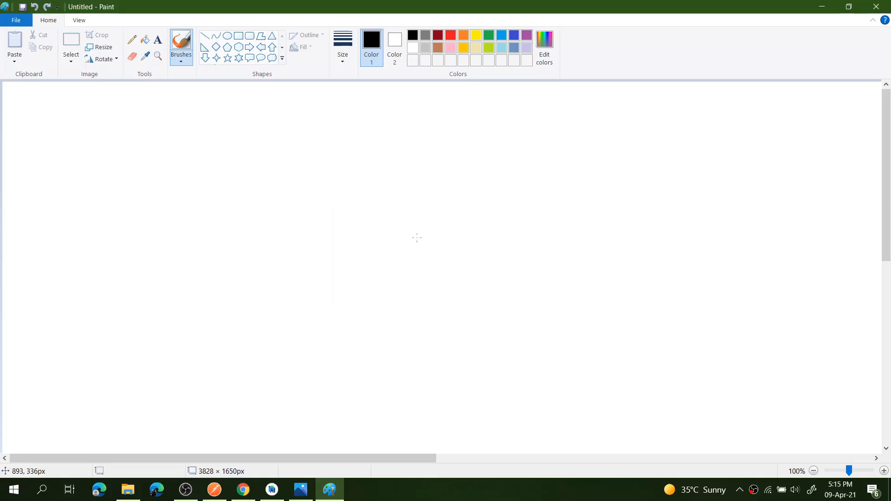
mouse_move(545, 166)
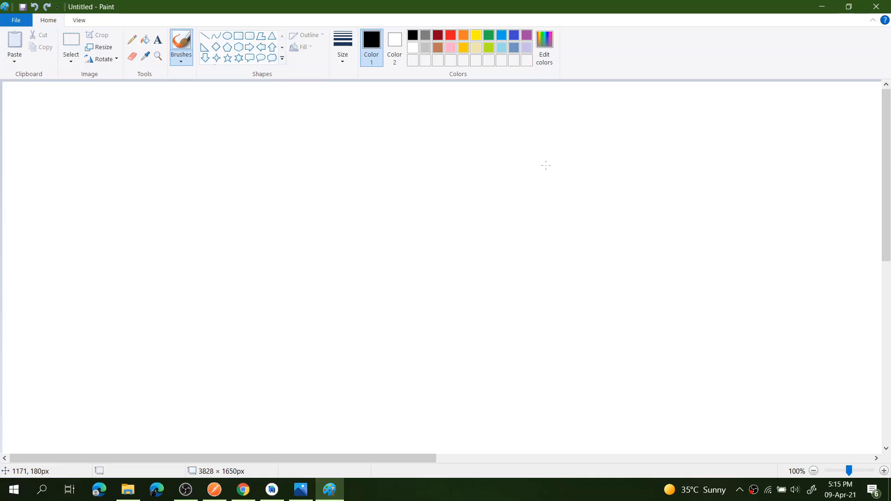
mouse_move(875, 7)
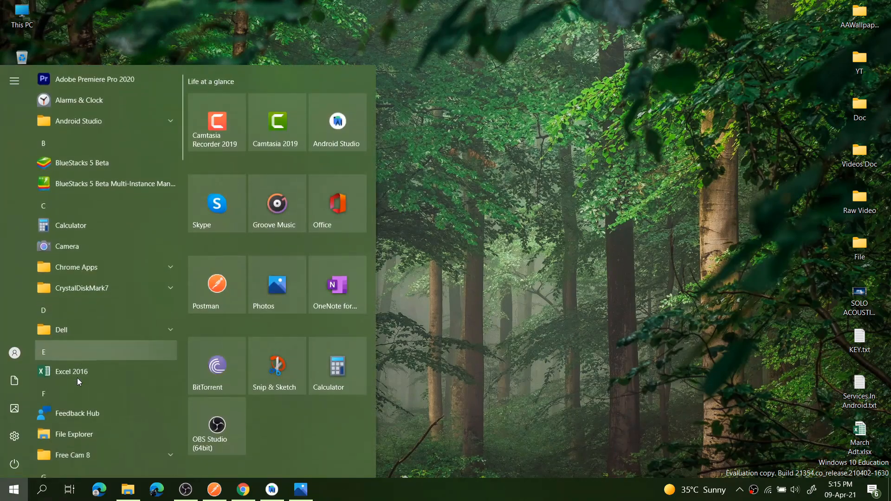
- Launch Snipping Tool to see its 'moving' notice, then close it
scroll(down, 3)
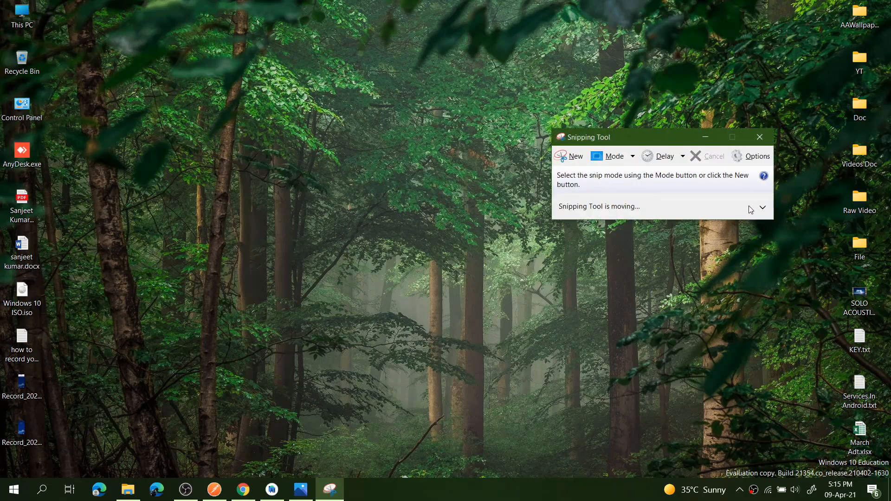
click(759, 137)
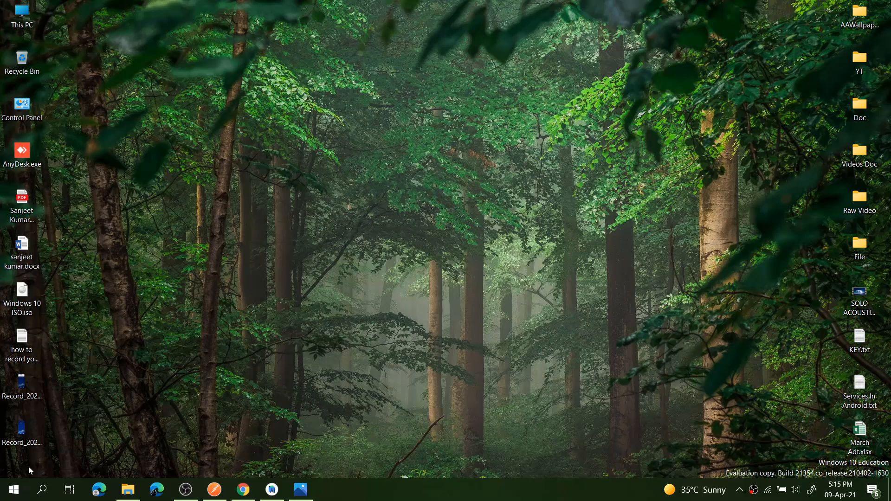
mouse_move(33, 455)
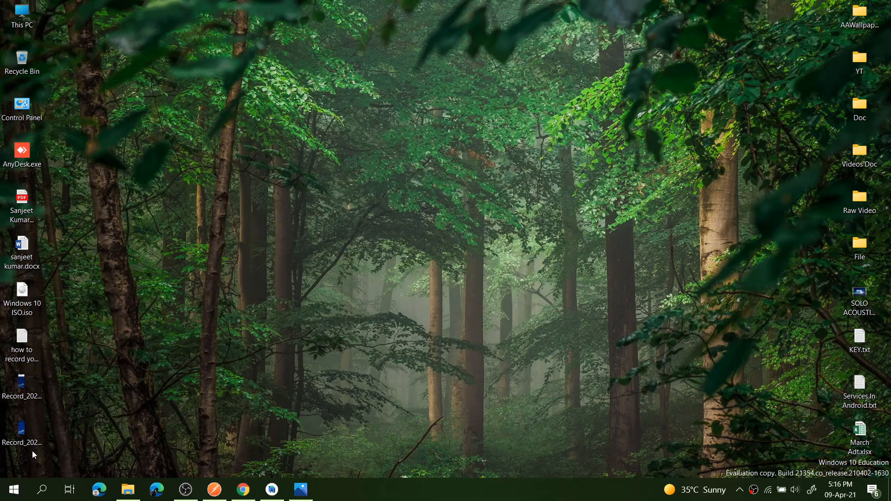
- Launch Windows Tools from the W section of the Start app list
click(12, 490)
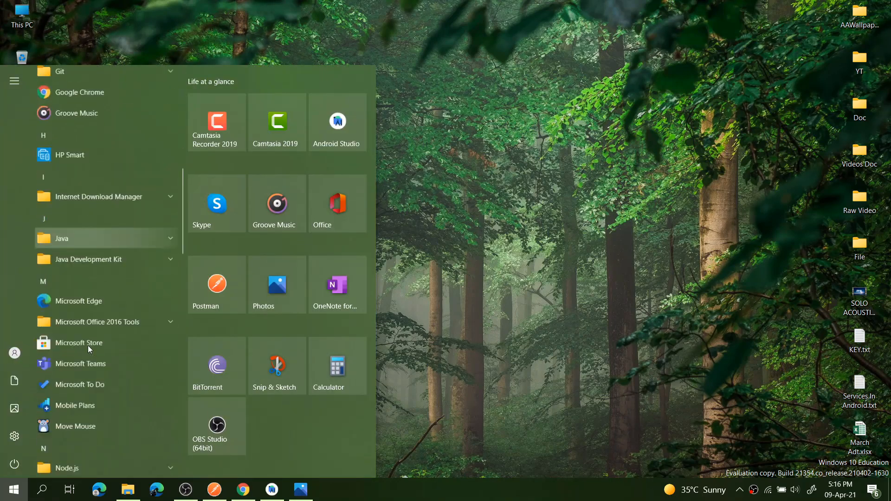
scroll(down, 3)
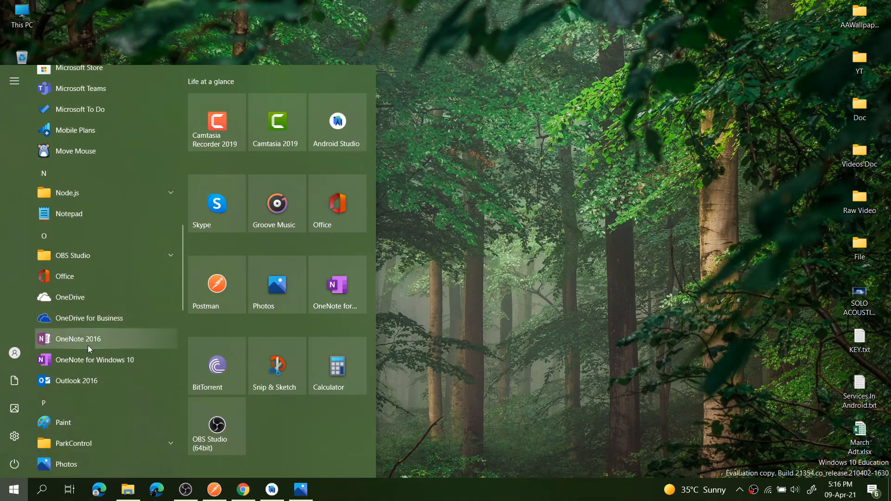
scroll(down, 3)
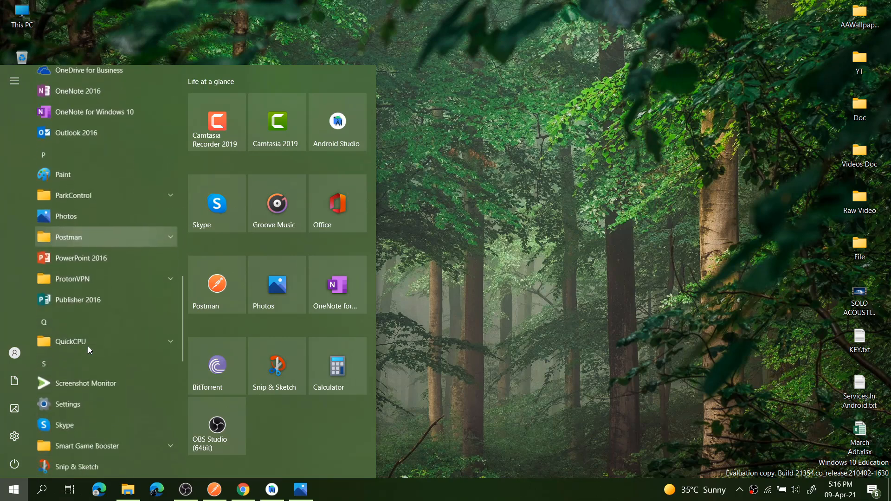
scroll(down, 3)
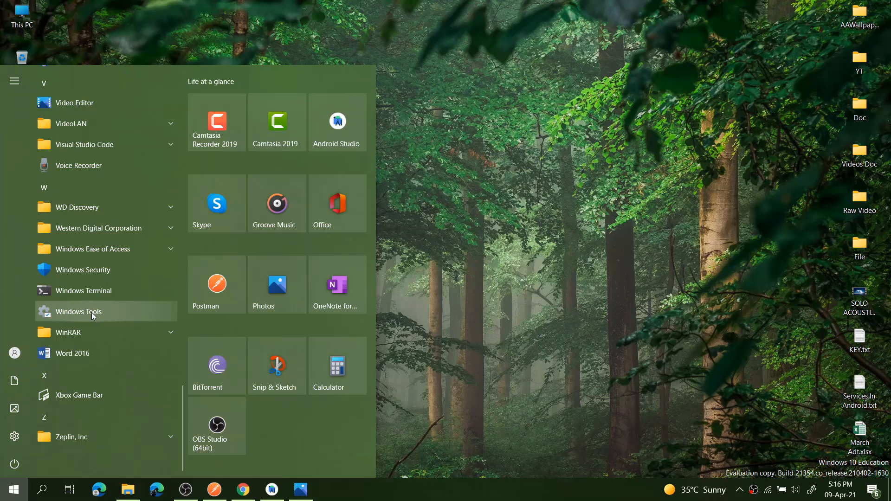
click(78, 312)
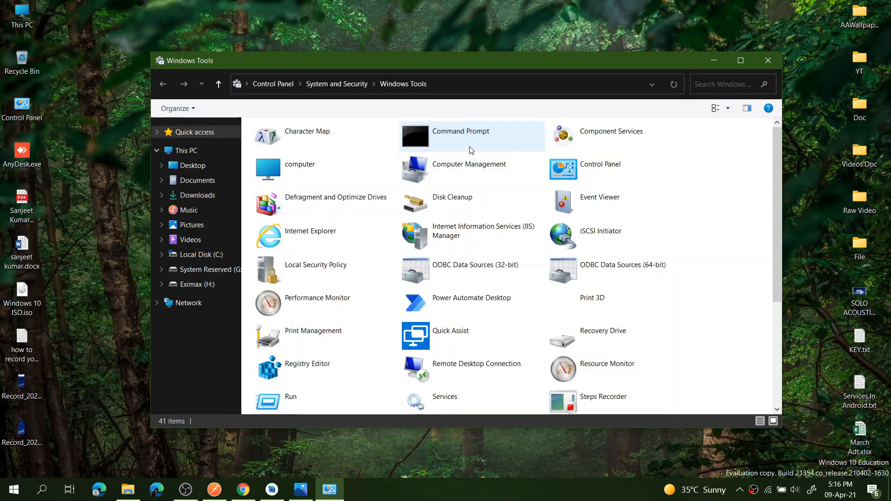
mouse_move(487, 183)
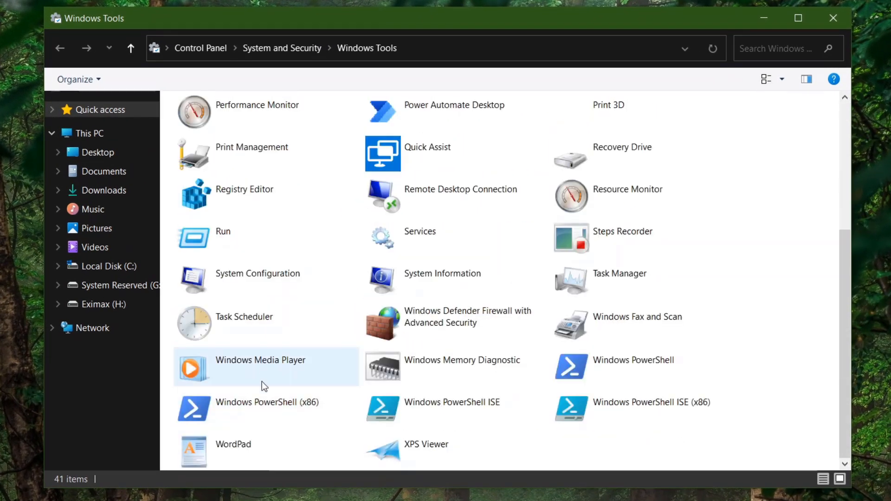
- Browse the folder's 41 utilities from Character Map to XPS Viewer
scroll(up, 3)
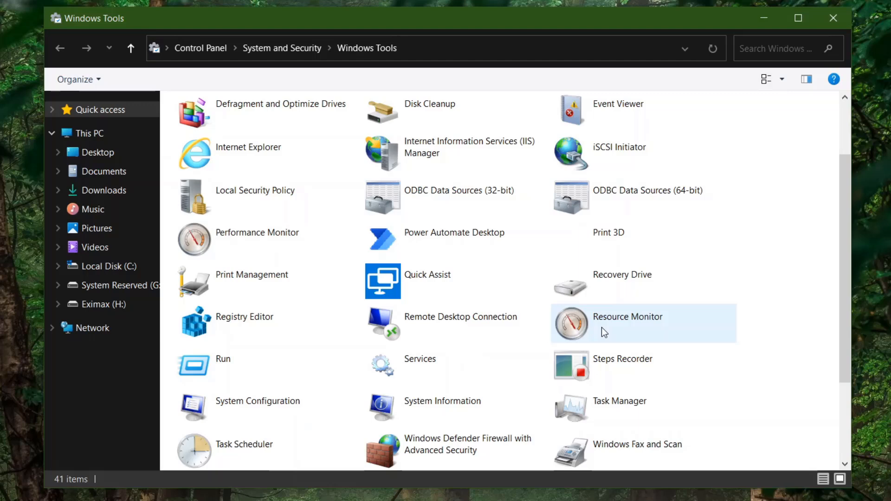
scroll(down, 3)
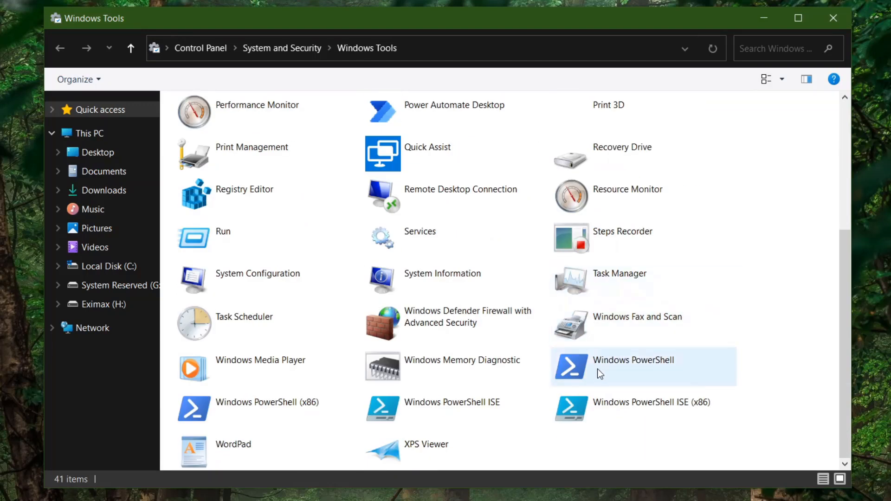
mouse_move(452, 402)
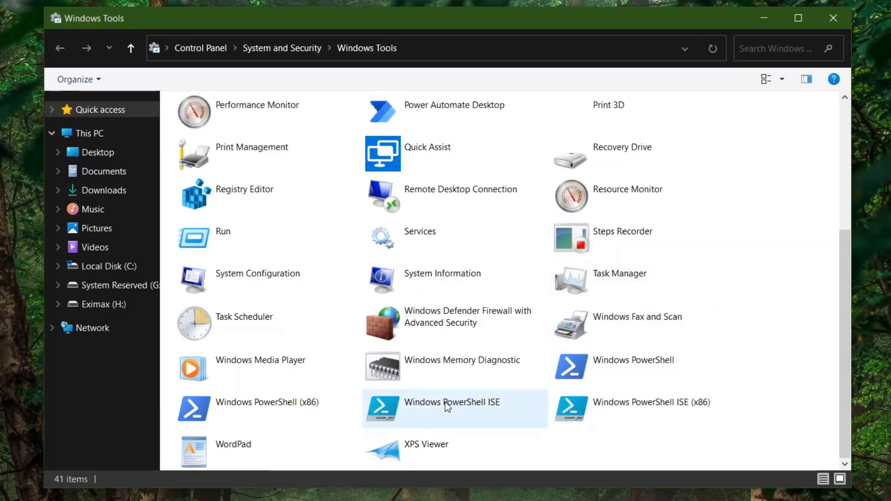
scroll(up, 3)
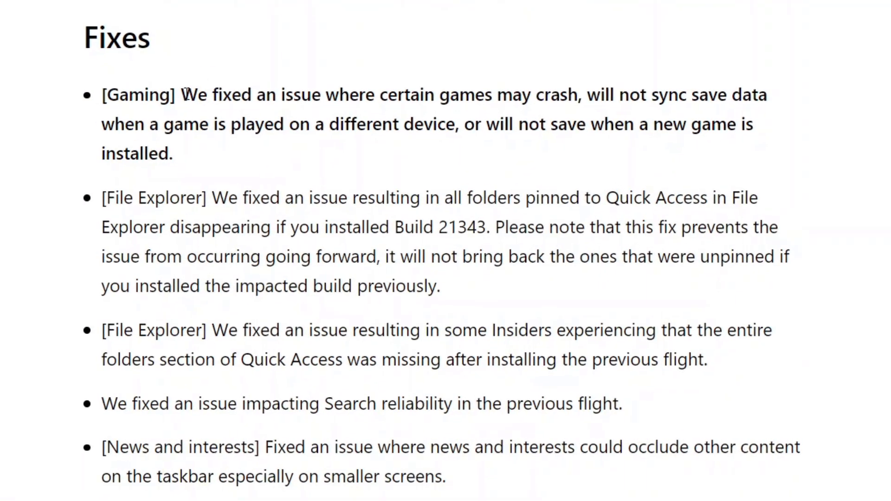
- Highlight the fixes-list clause about new games not saving, then clear the highlight
drag(181, 94, 282, 95)
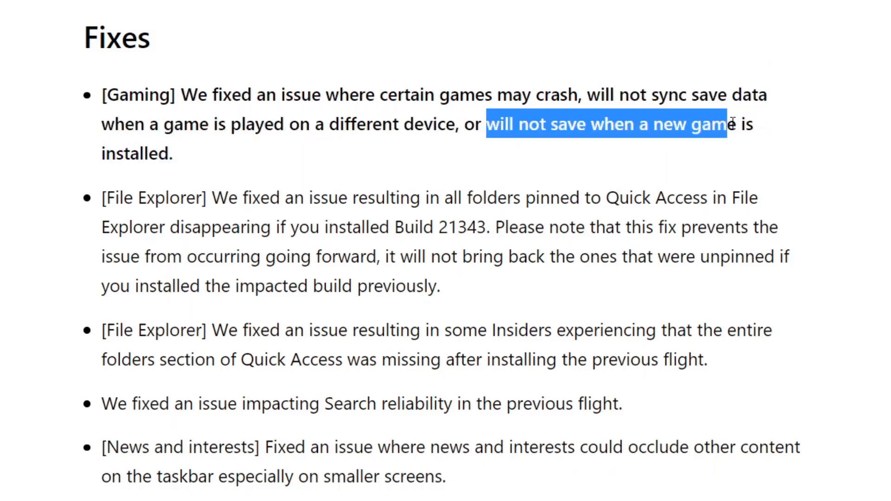
click(188, 158)
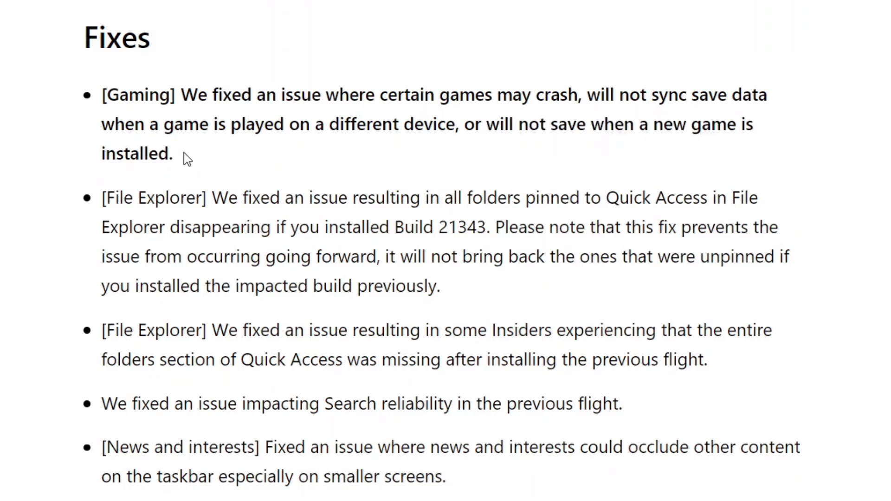
- Scroll the build 21354 post down through its fixes to the Known issues section
scroll(down, 3)
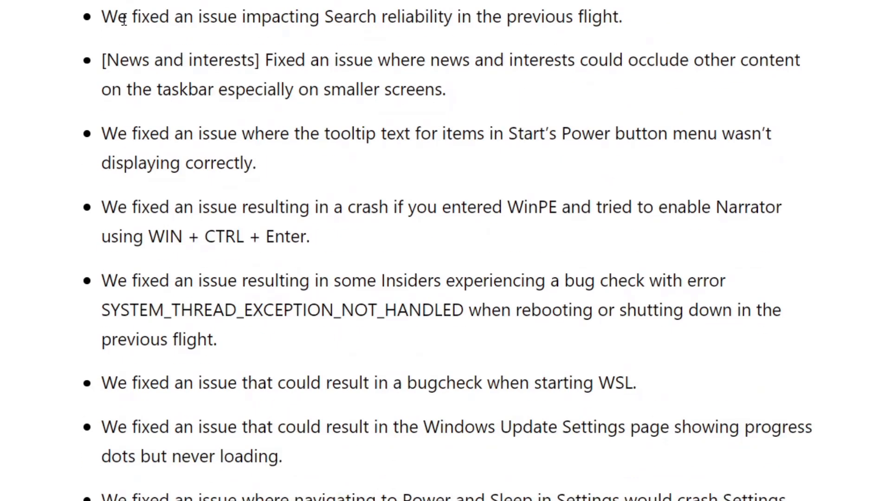
scroll(down, 3)
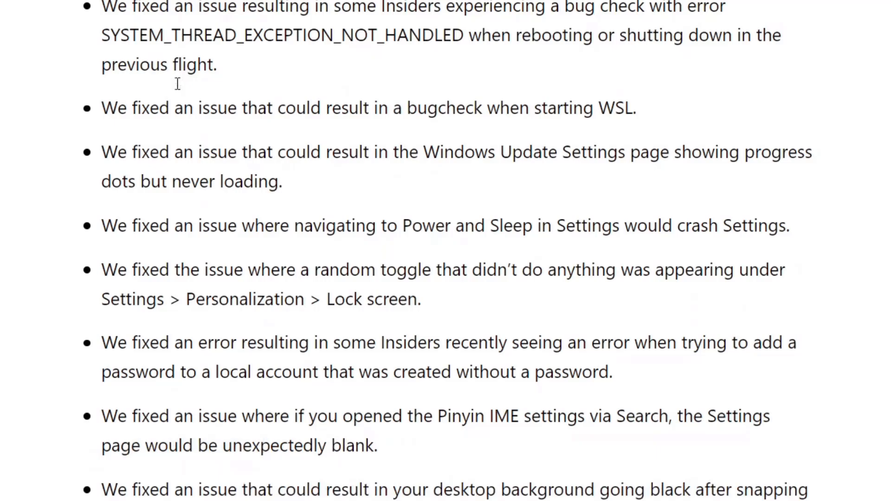
scroll(down, 3)
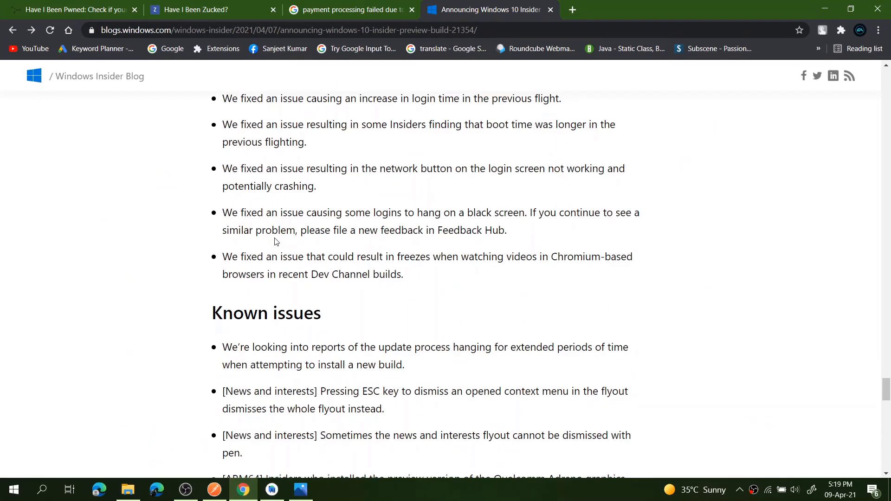
scroll(up, 3)
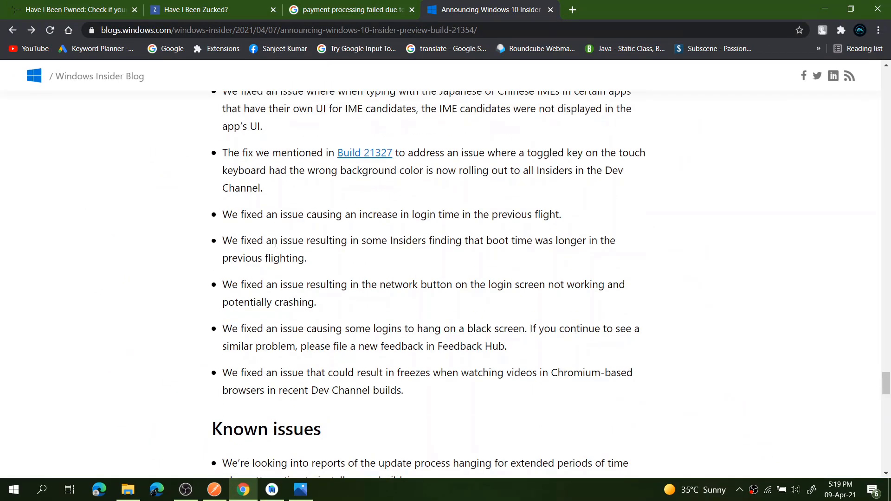